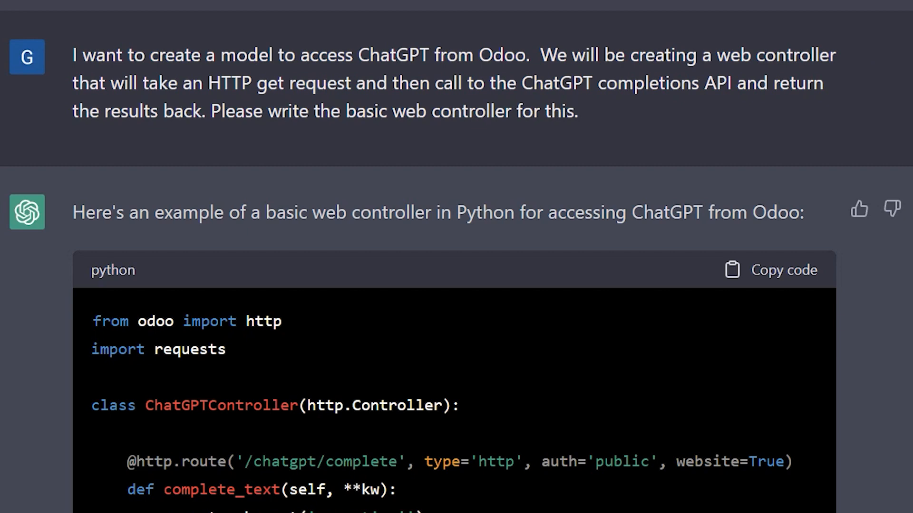
Open controllers.py from the chatgpt_api module folder in the Explorer.
scroll("down", 3)
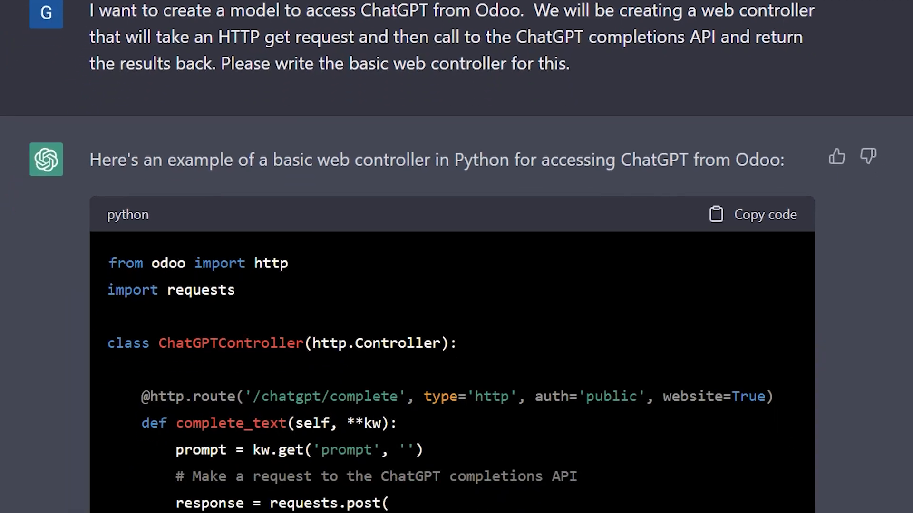
scroll("down", 3)
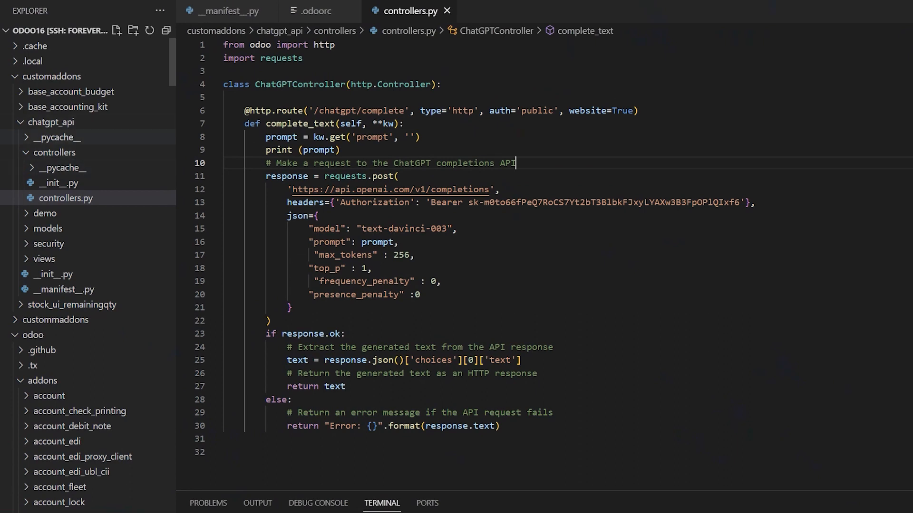
left_click(56, 122)
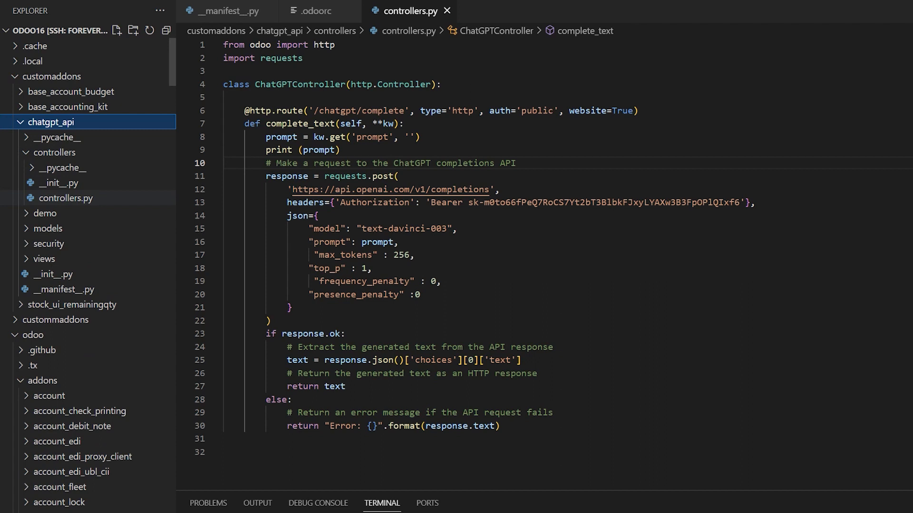
left_click(66, 198)
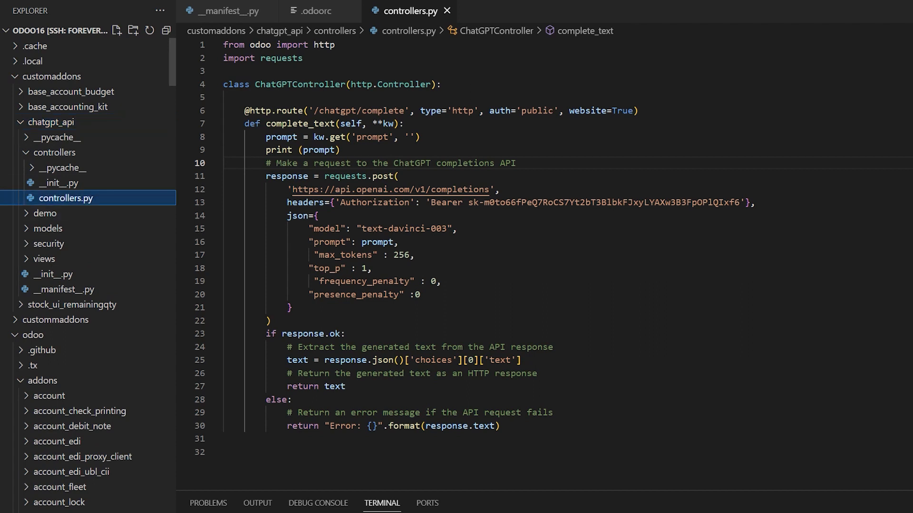
mouse_move(58, 198)
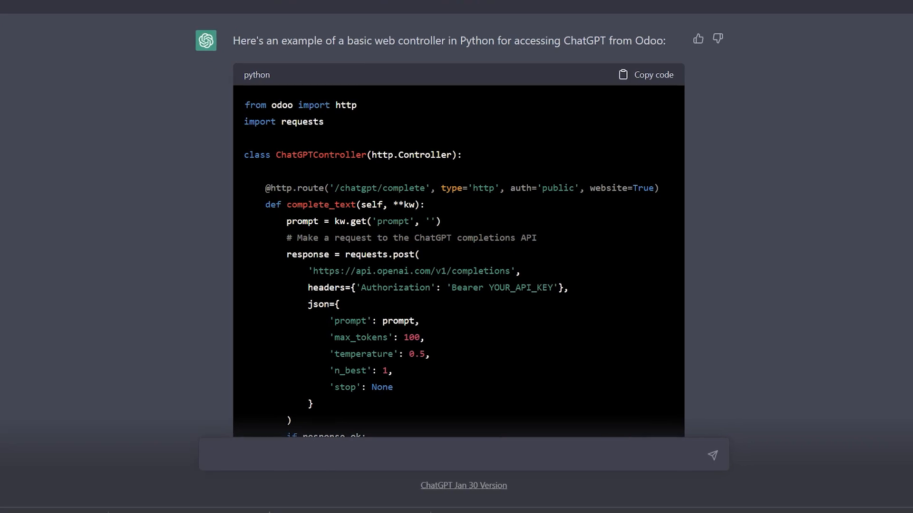
double_click(520, 287)
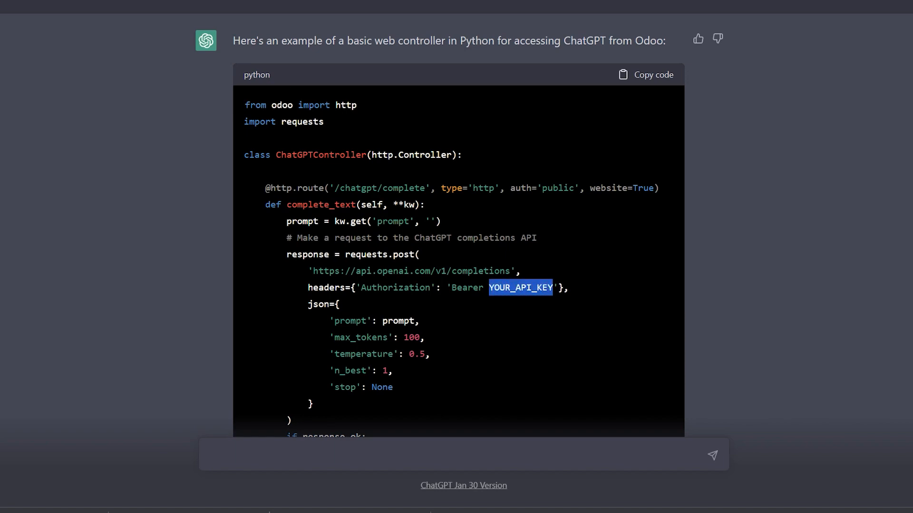
scroll("down", 3)
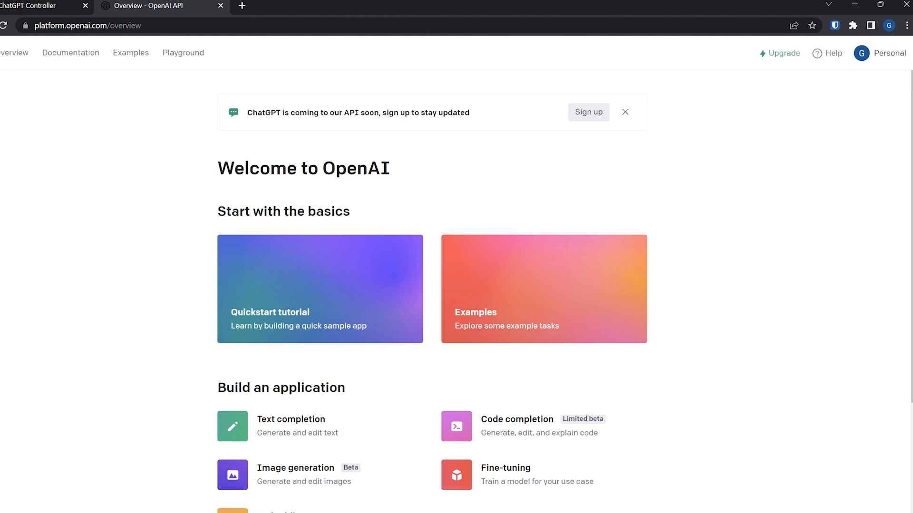
Open View API keys from the Personal account menu, briefly checking the ChatGPT tab.
left_click(879, 53)
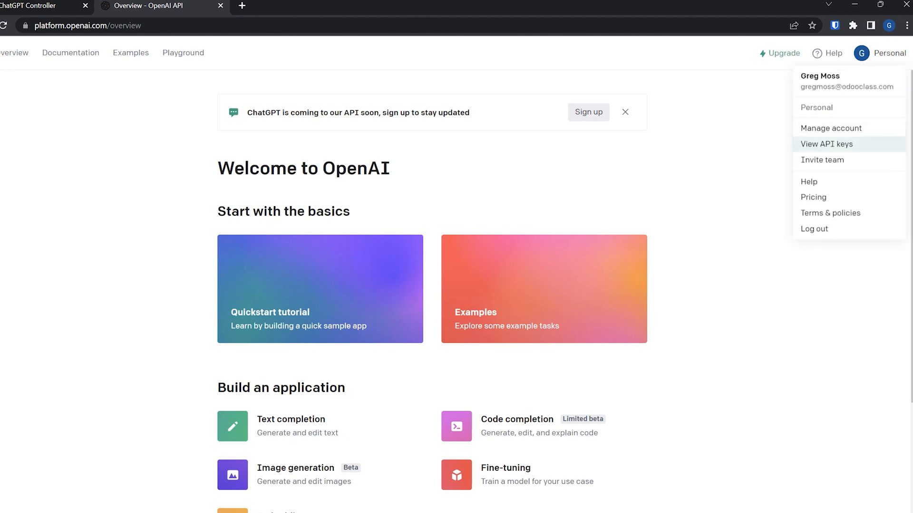
left_click(825, 145)
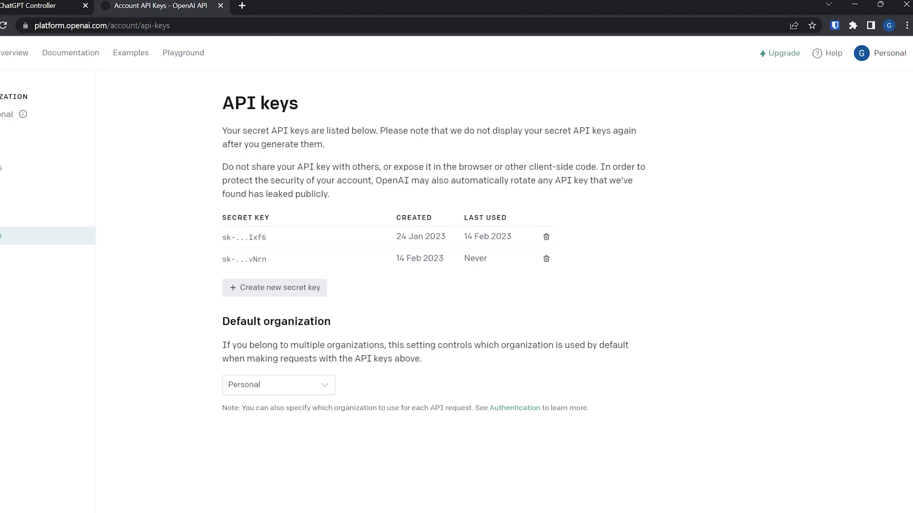
left_click(43, 6)
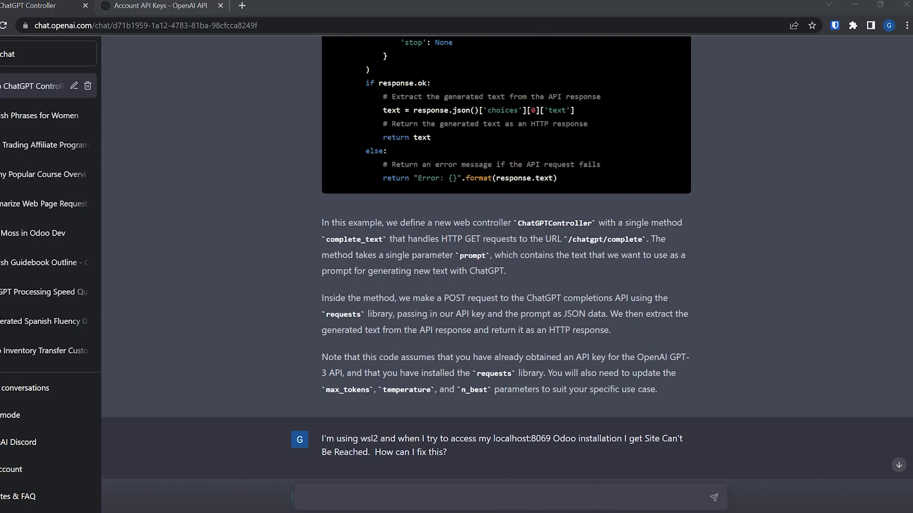
key("alt+tab")
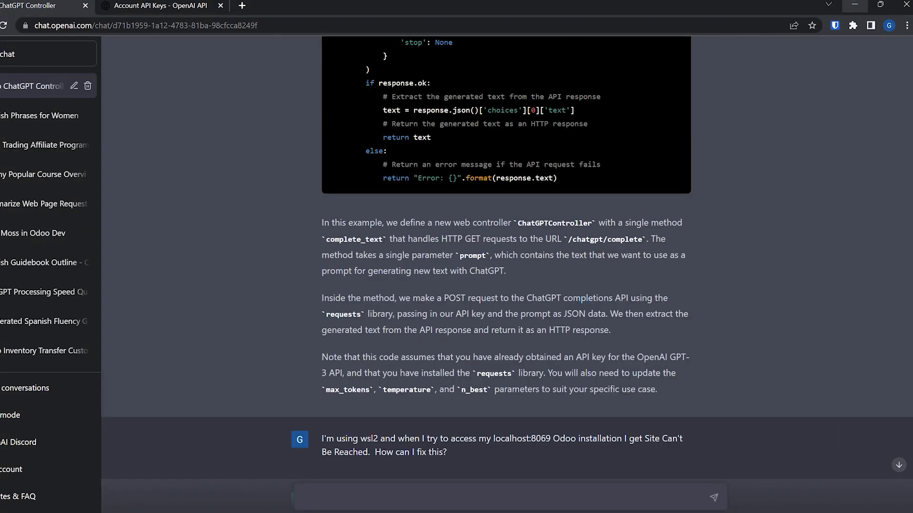
left_click(157, 5)
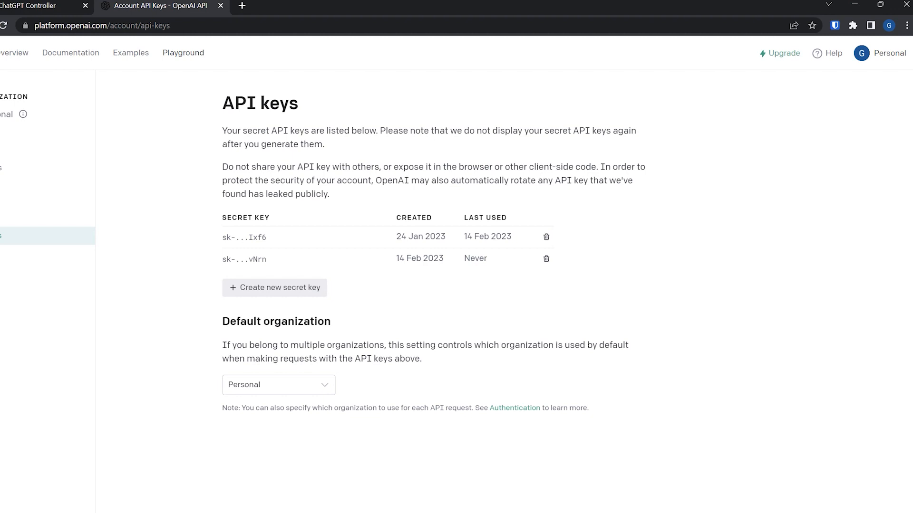
In Playground, enter the prompt 'Why is Odoo the best Open Source Platform for Business Automation?'.
left_click(182, 52)
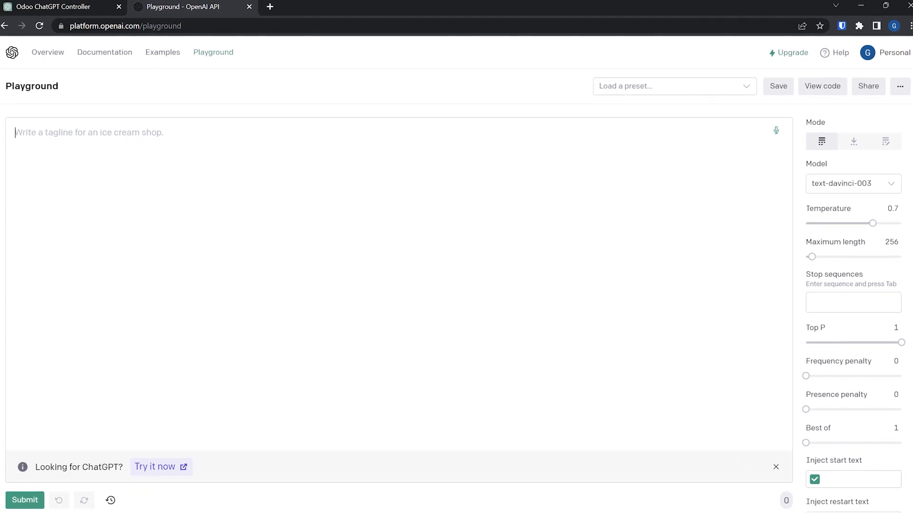
type("Why is Odoo the be")
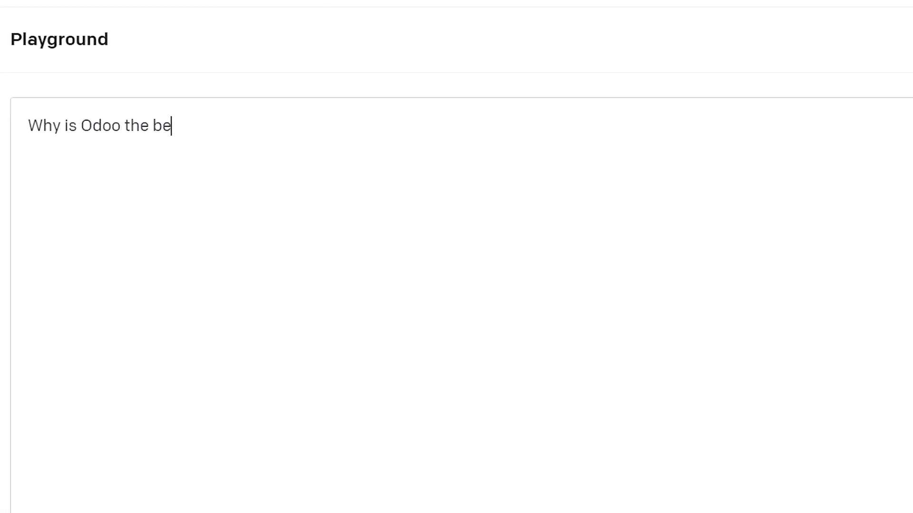
type("st Open Sour")
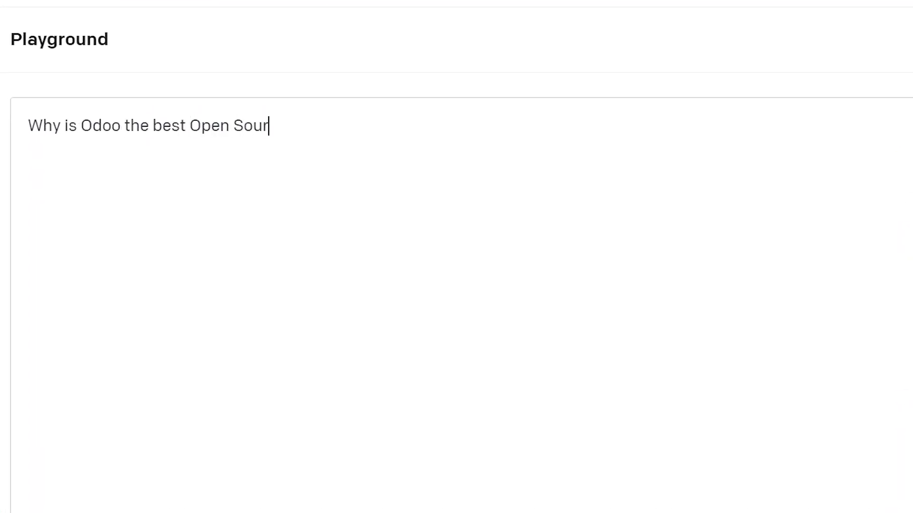
type("ce")
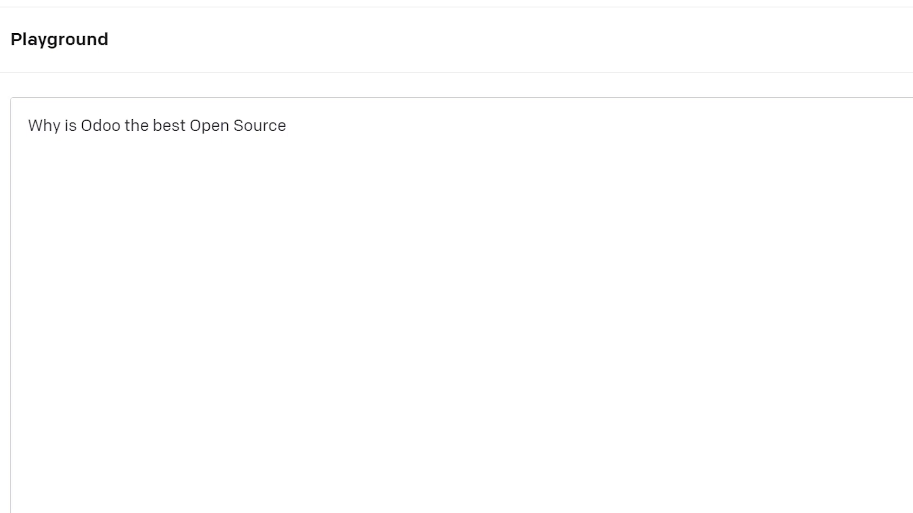
type("Platform")
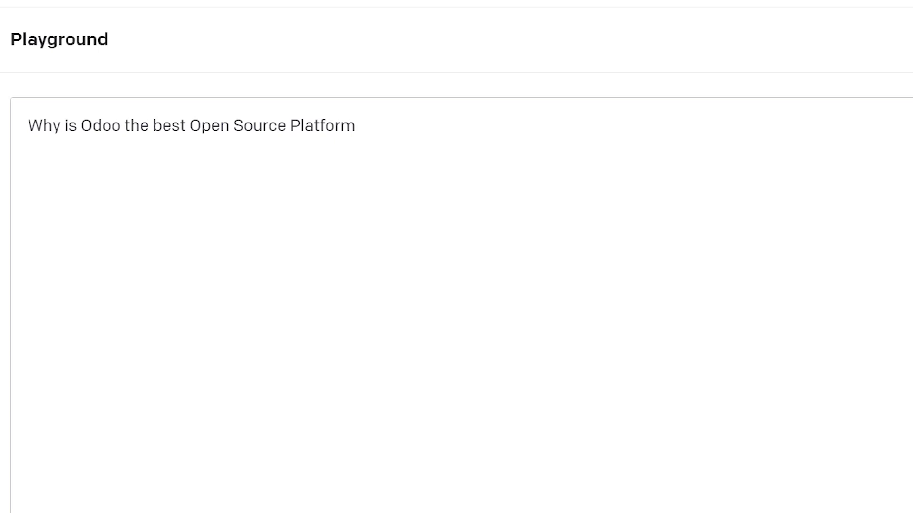
type("for Business Automation?")
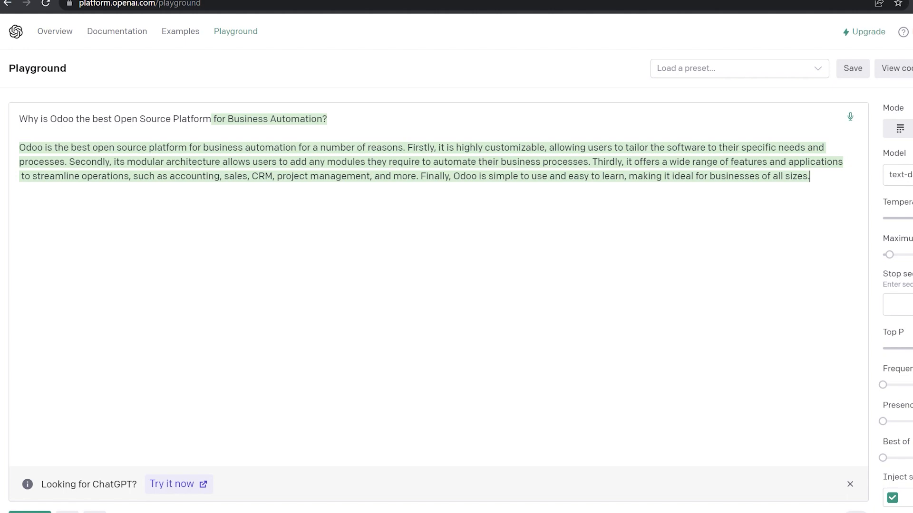
Switch the Playground model to text-ada-001, then reopen the model list.
left_click(899, 175)
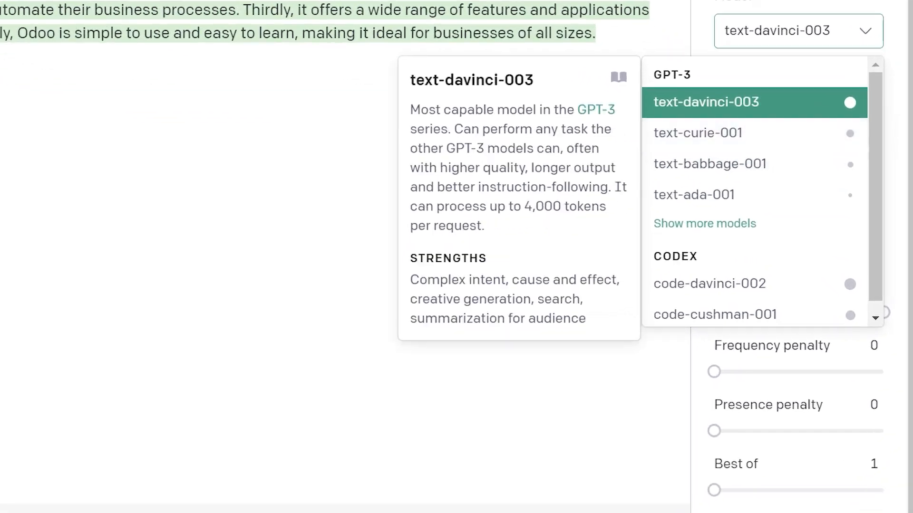
mouse_move(709, 283)
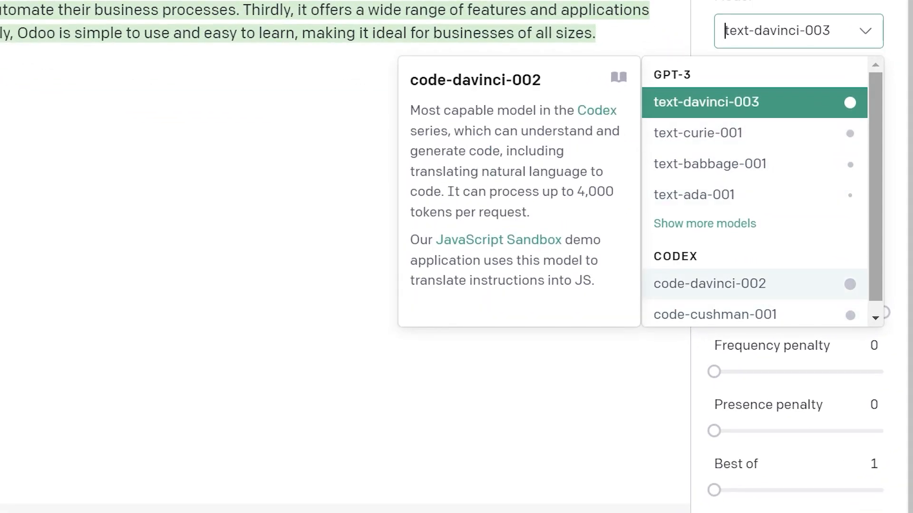
left_click(694, 194)
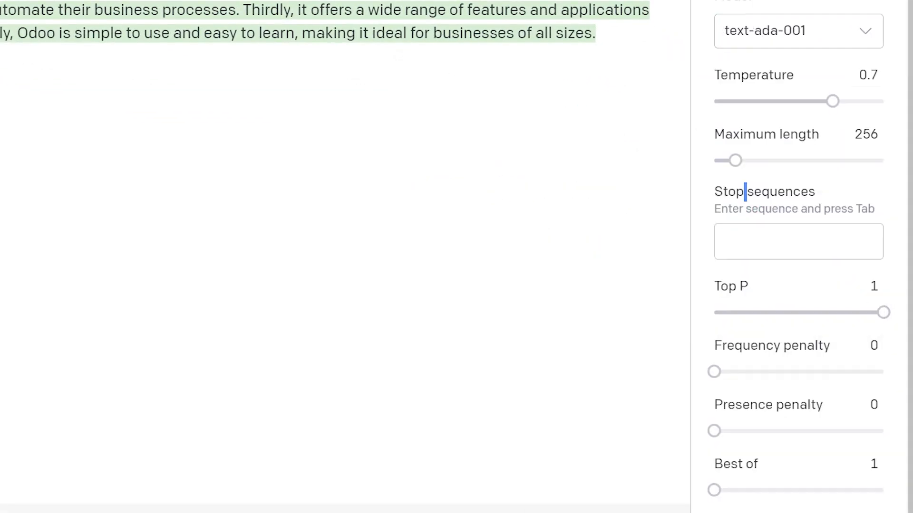
left_click(798, 31)
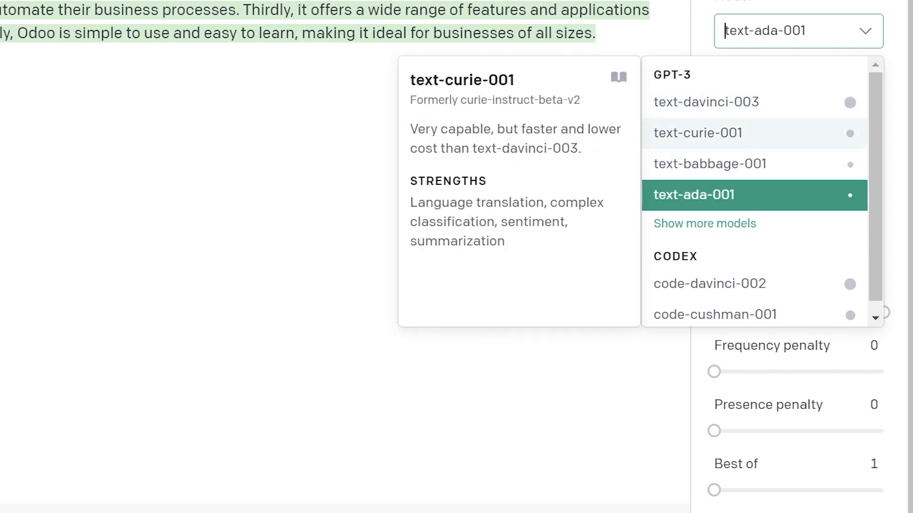
mouse_move(709, 163)
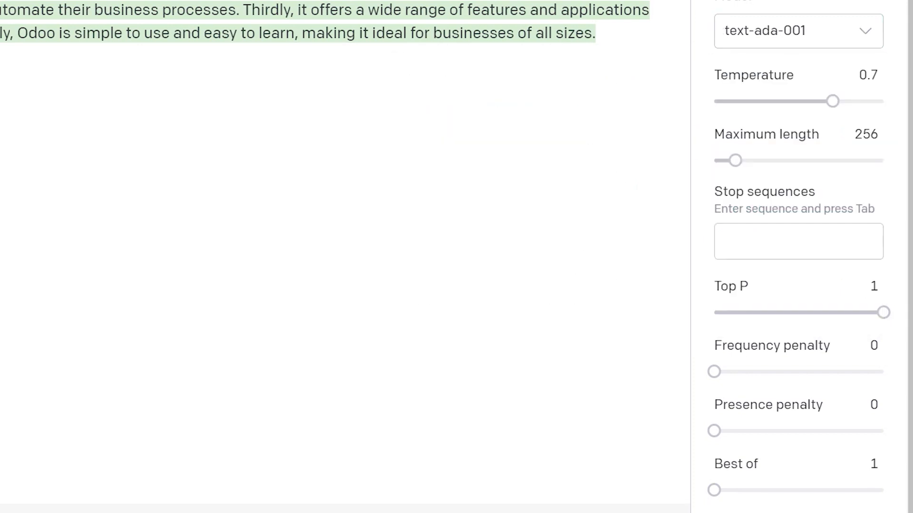
mouse_move(766, 134)
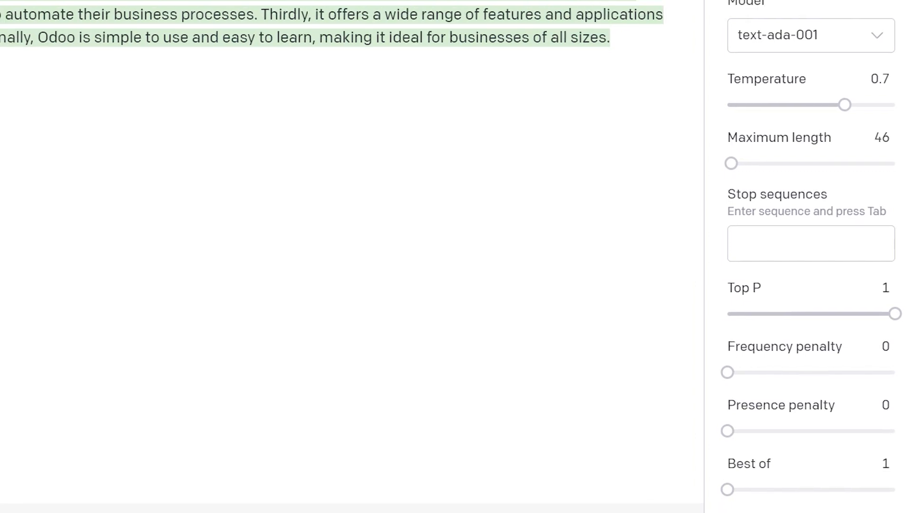
scroll("up", 3)
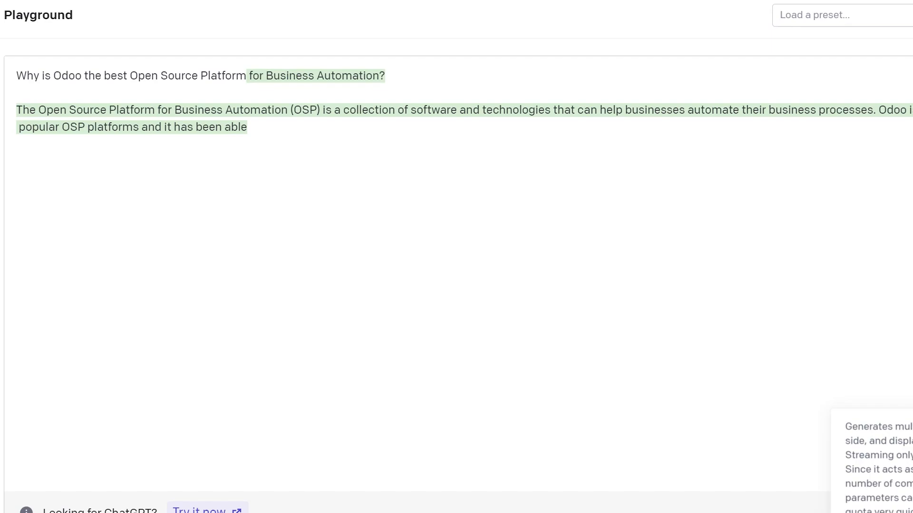
left_click(838, 50)
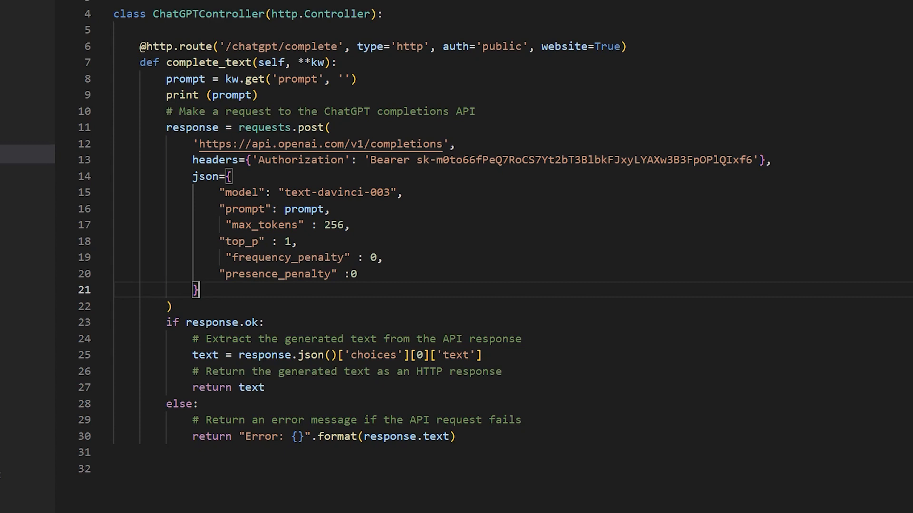
left_click(512, 8)
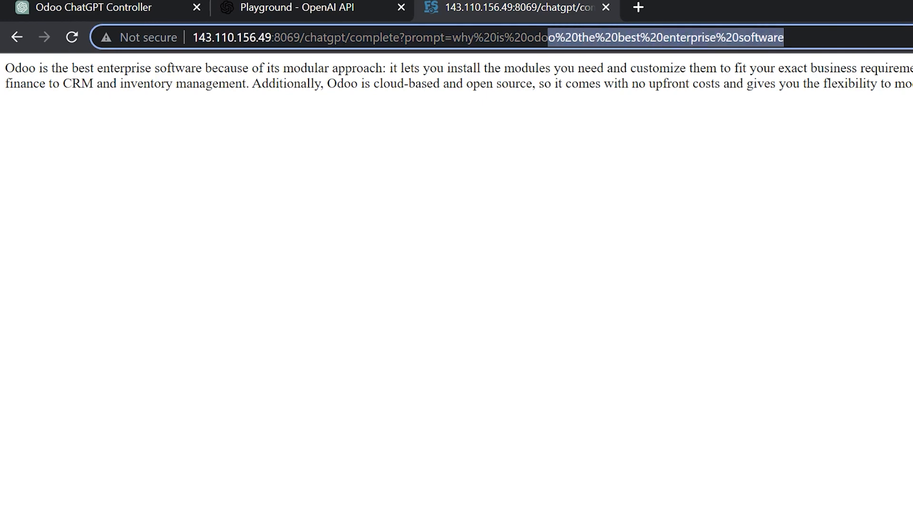
Begin typing the new prompt 'give me an outlin…' into the /chatgpt/complete address.
type("gpt/complete?prompt=g")
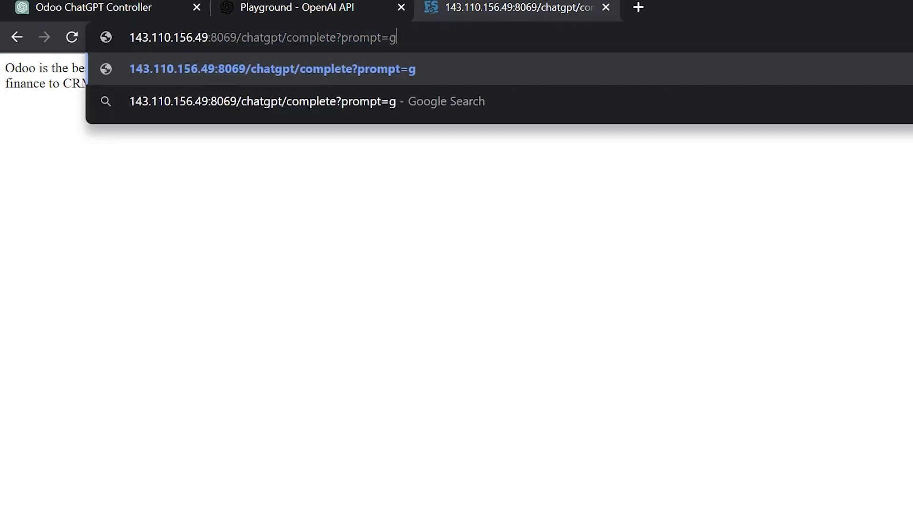
type("ive me an outlin")
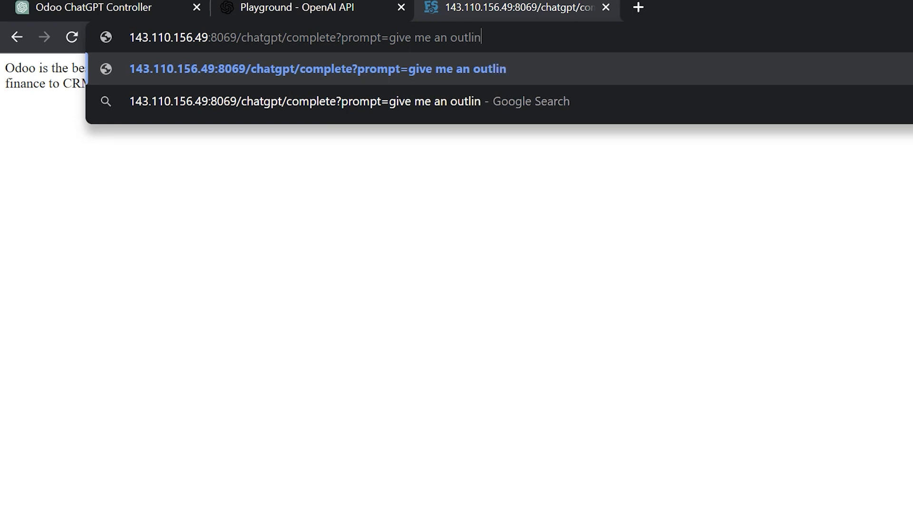